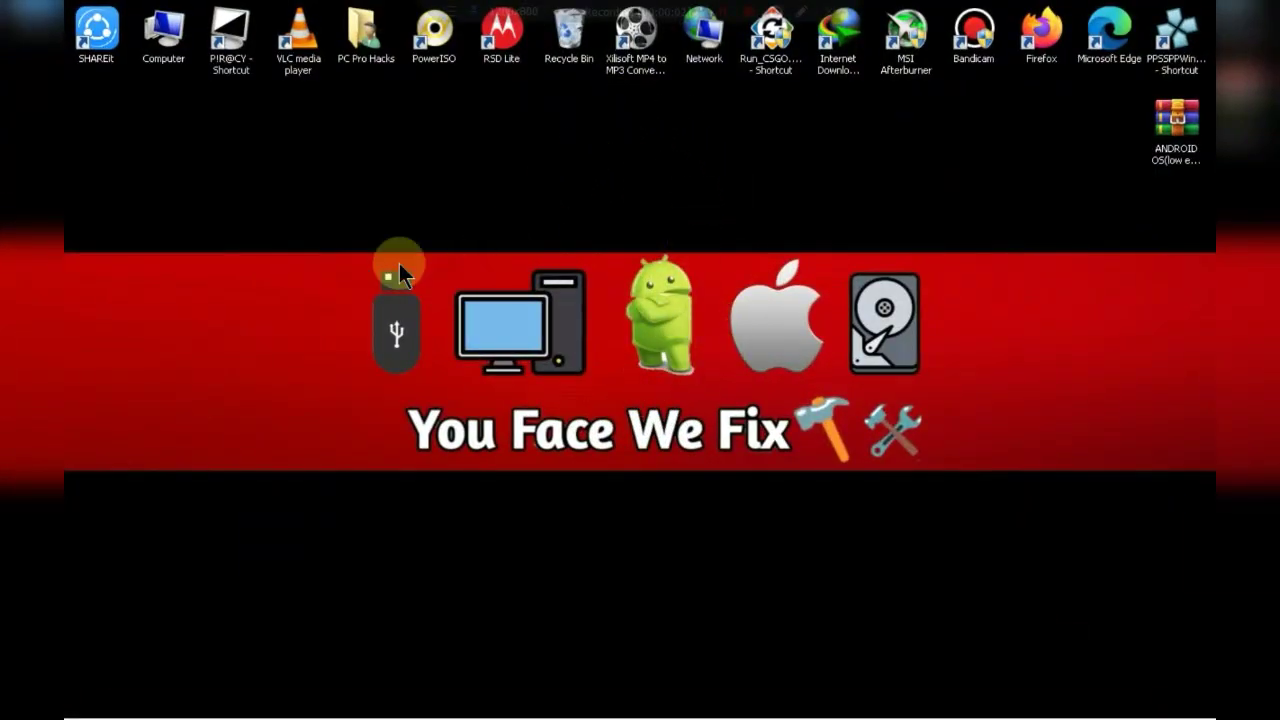
Refresh the desktop, review the Windows 7 Professional 32-bit system details, and move the Android OS zip toward the desktop centre
right_click(400, 276)
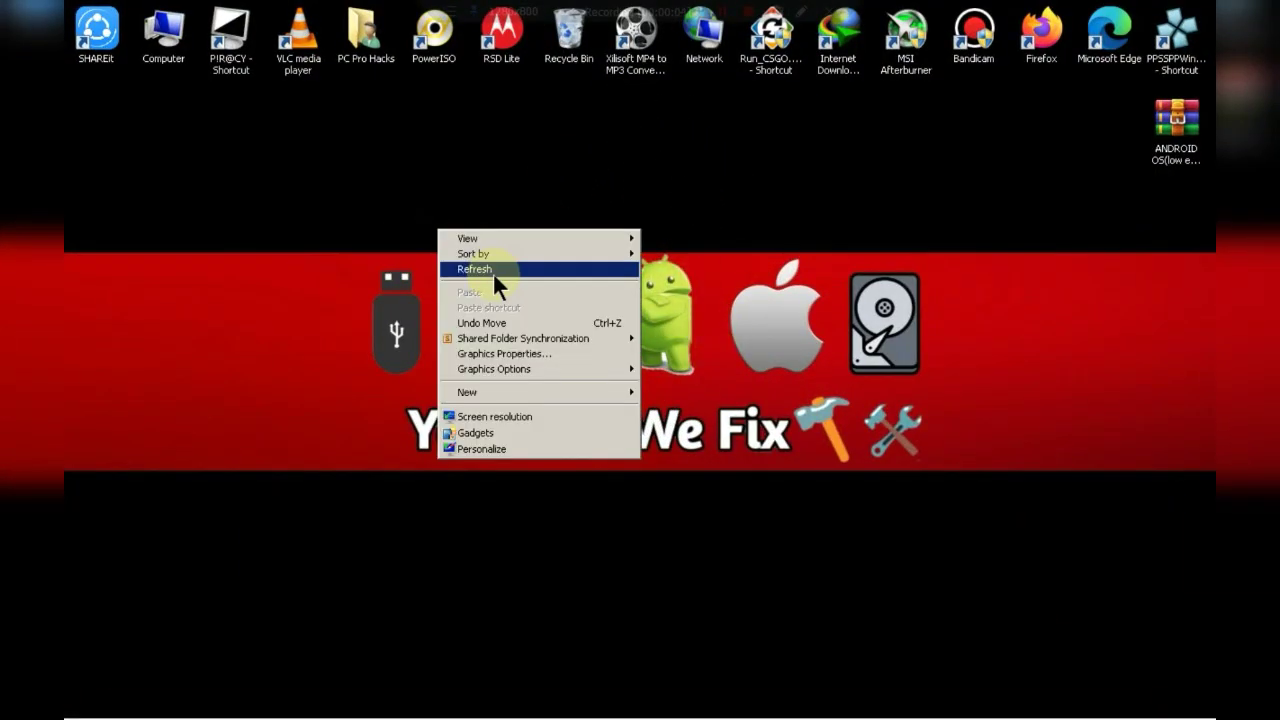
left_click(474, 268)
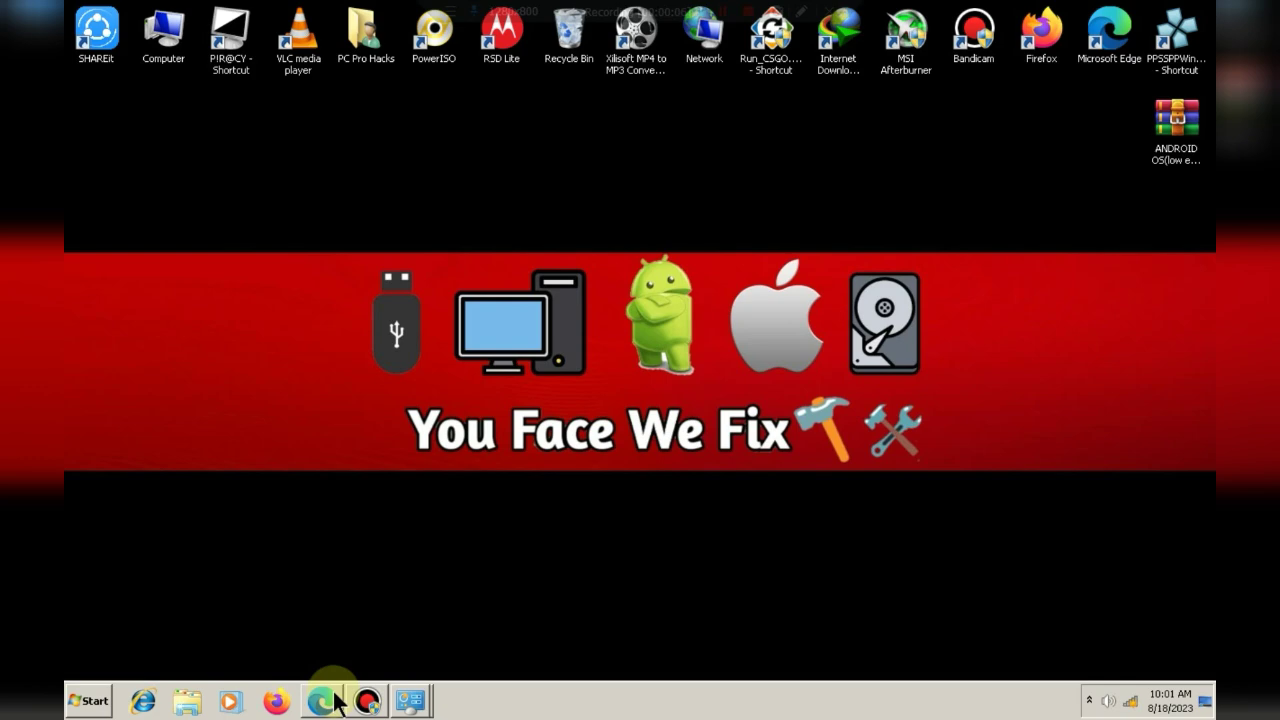
left_click(410, 700)
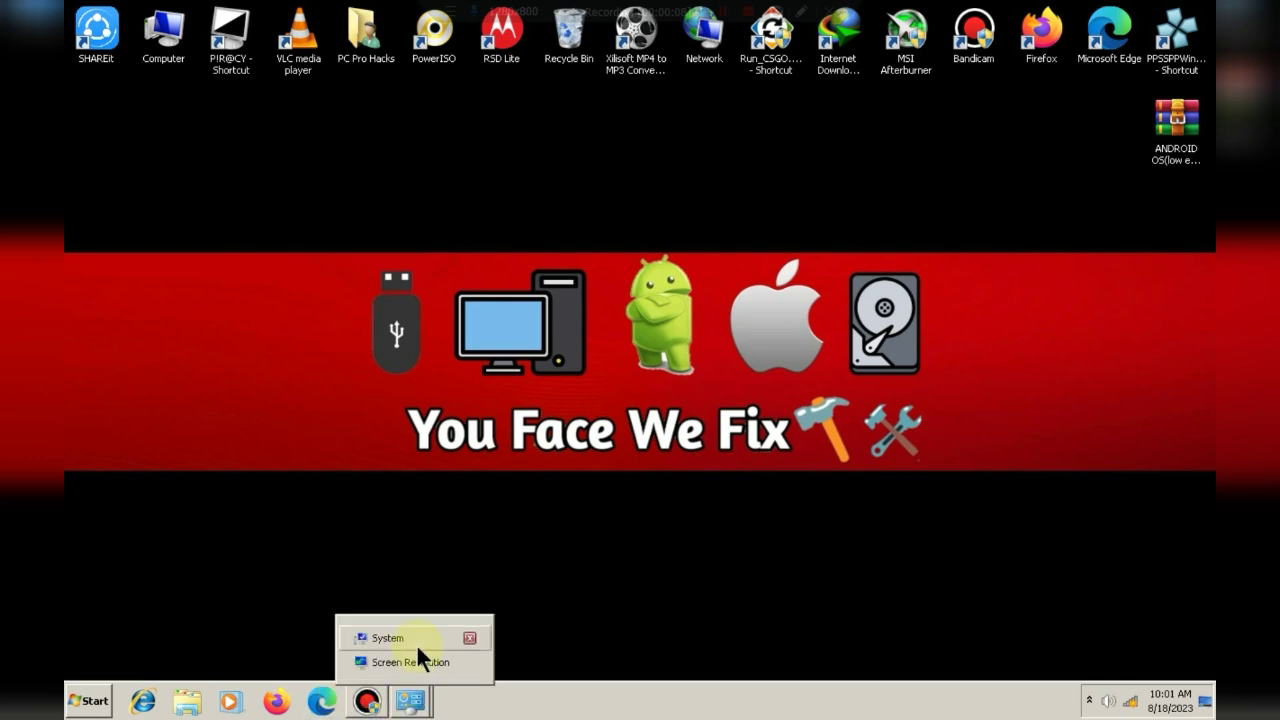
left_click(384, 638)
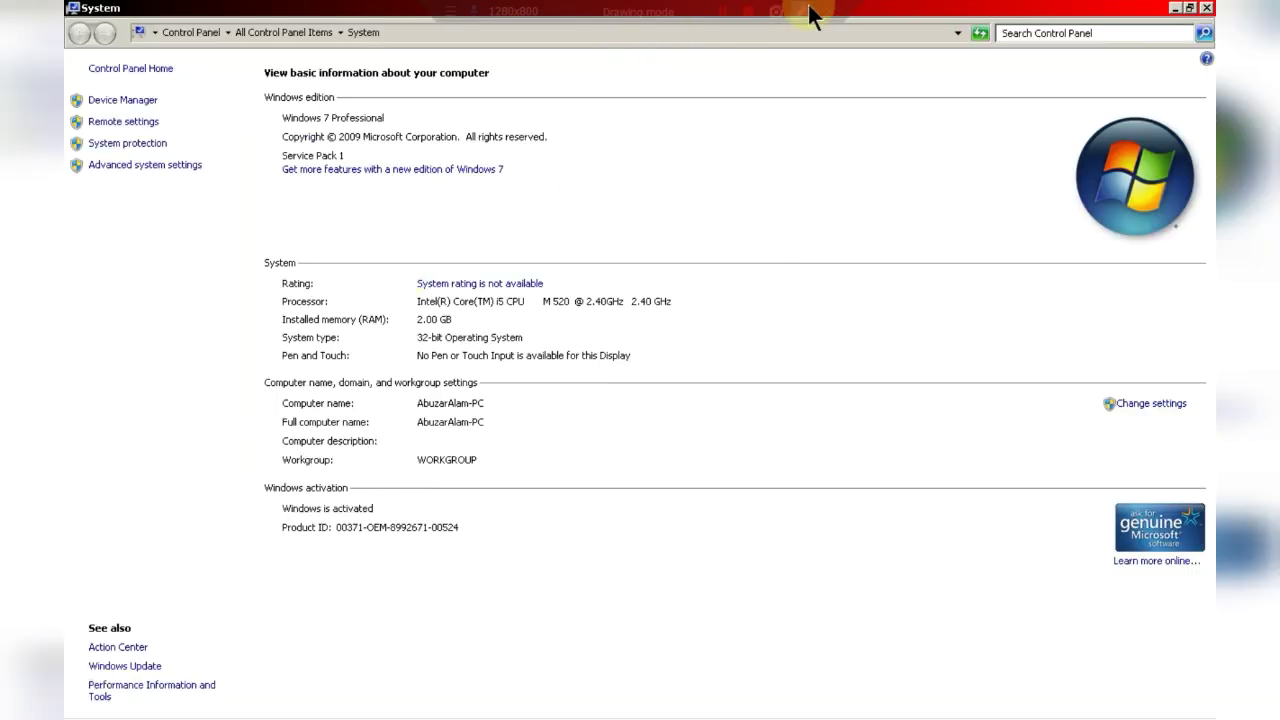
left_click_drag(382, 288, 572, 402)
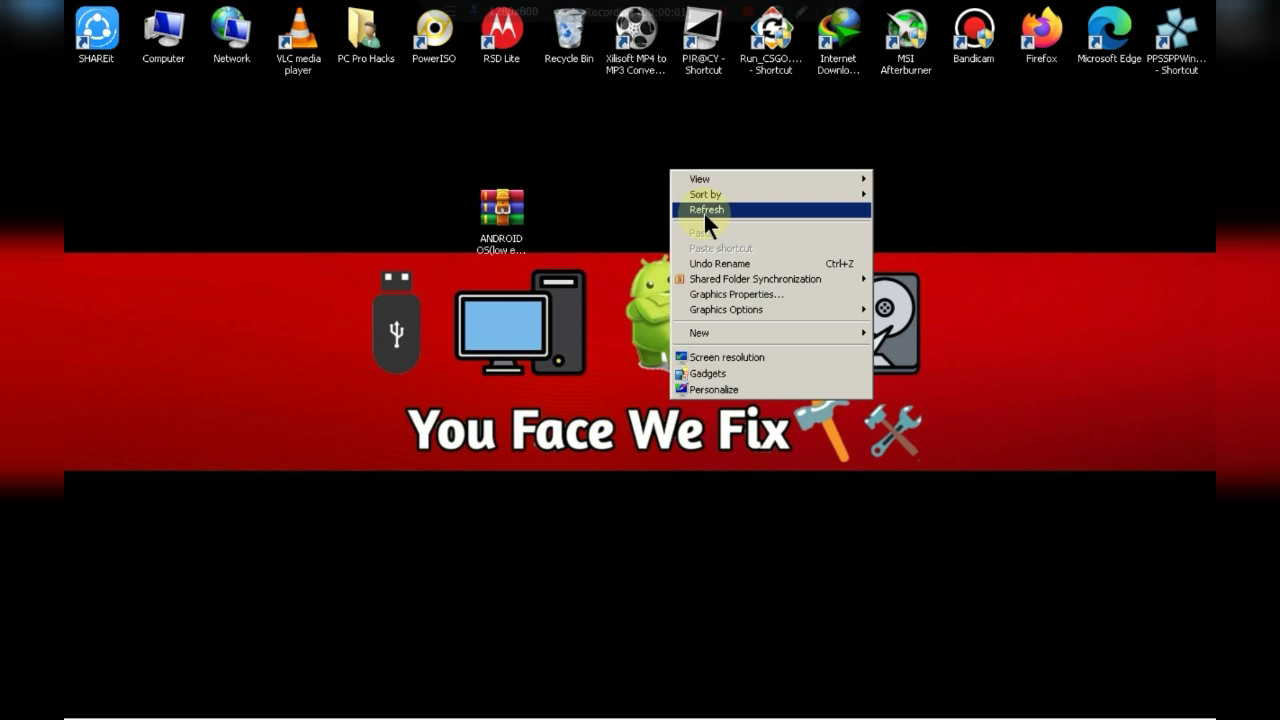
Refresh again and move the ANDROID OS(low end pc).zip to the top middle of the desktop
left_click(706, 210)
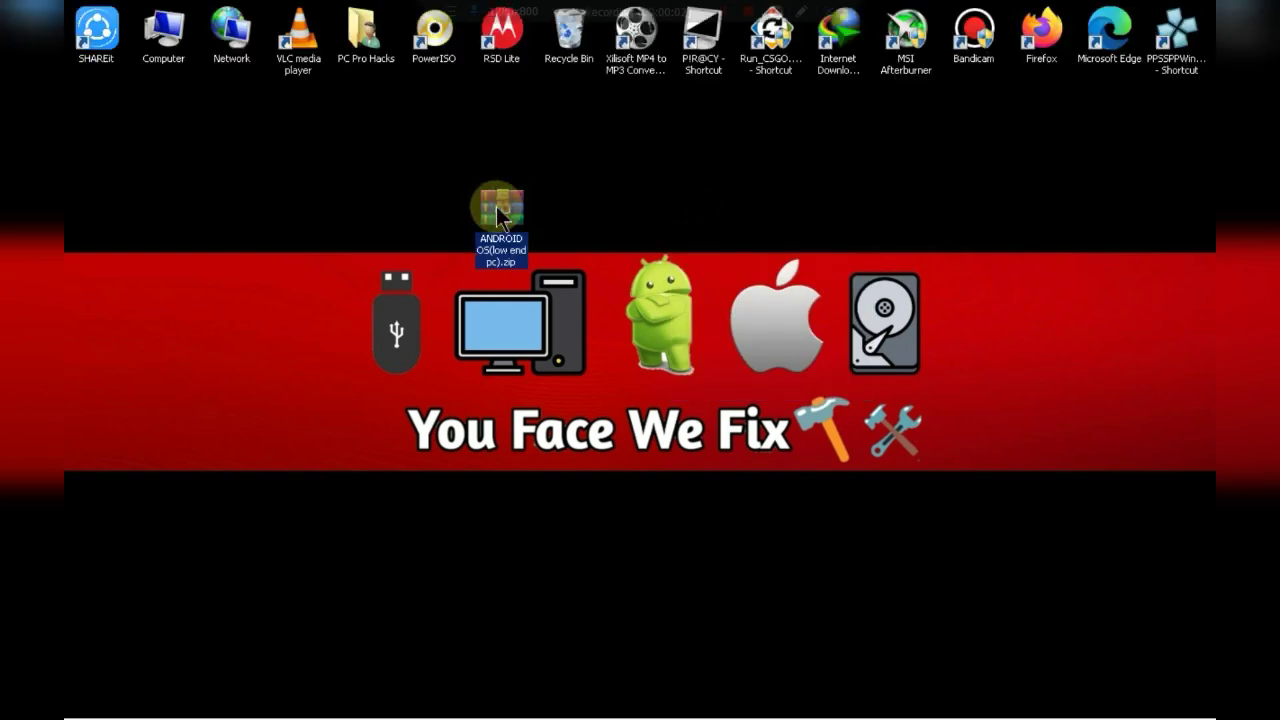
left_click_drag(500, 210, 636, 210)
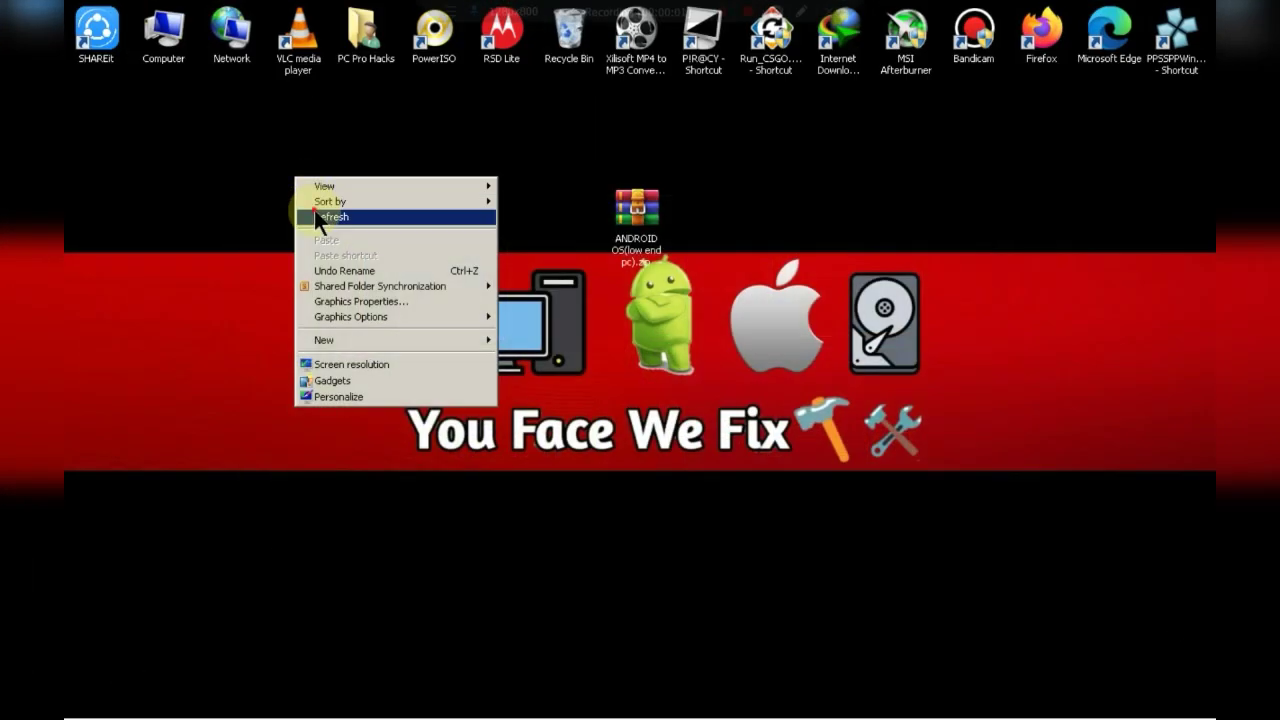
right_click(162, 30)
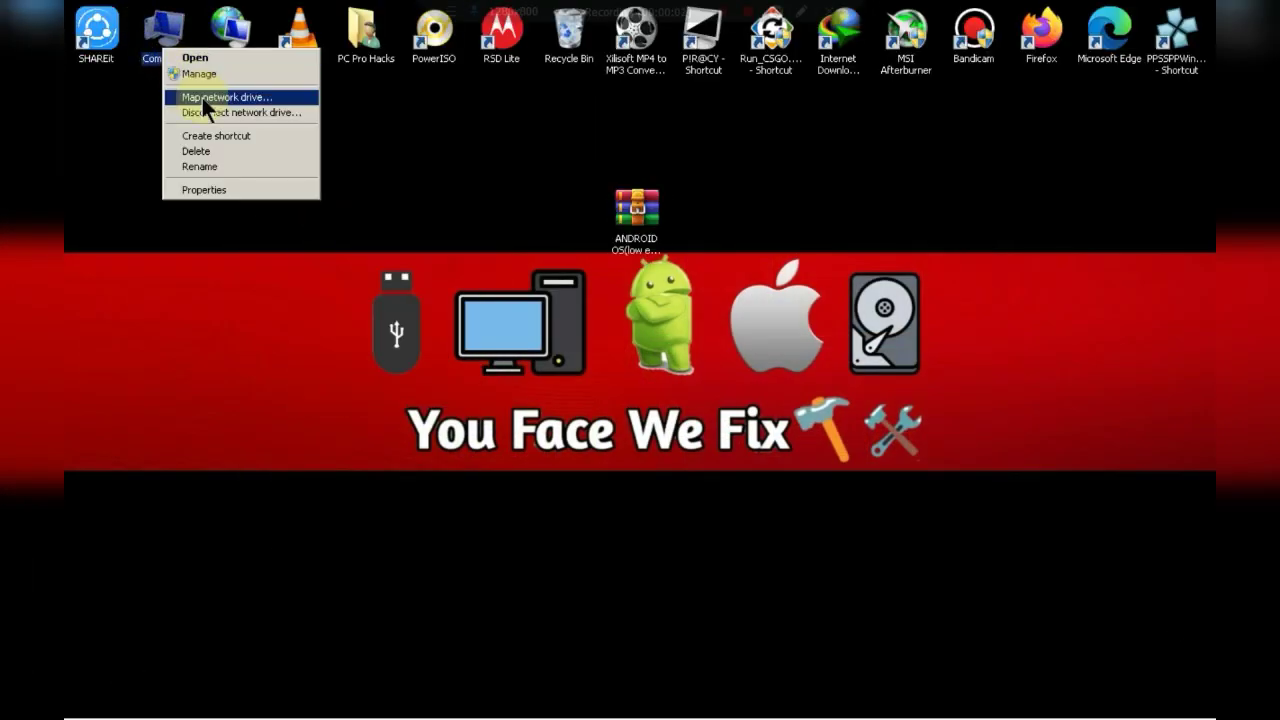
left_click(194, 56)
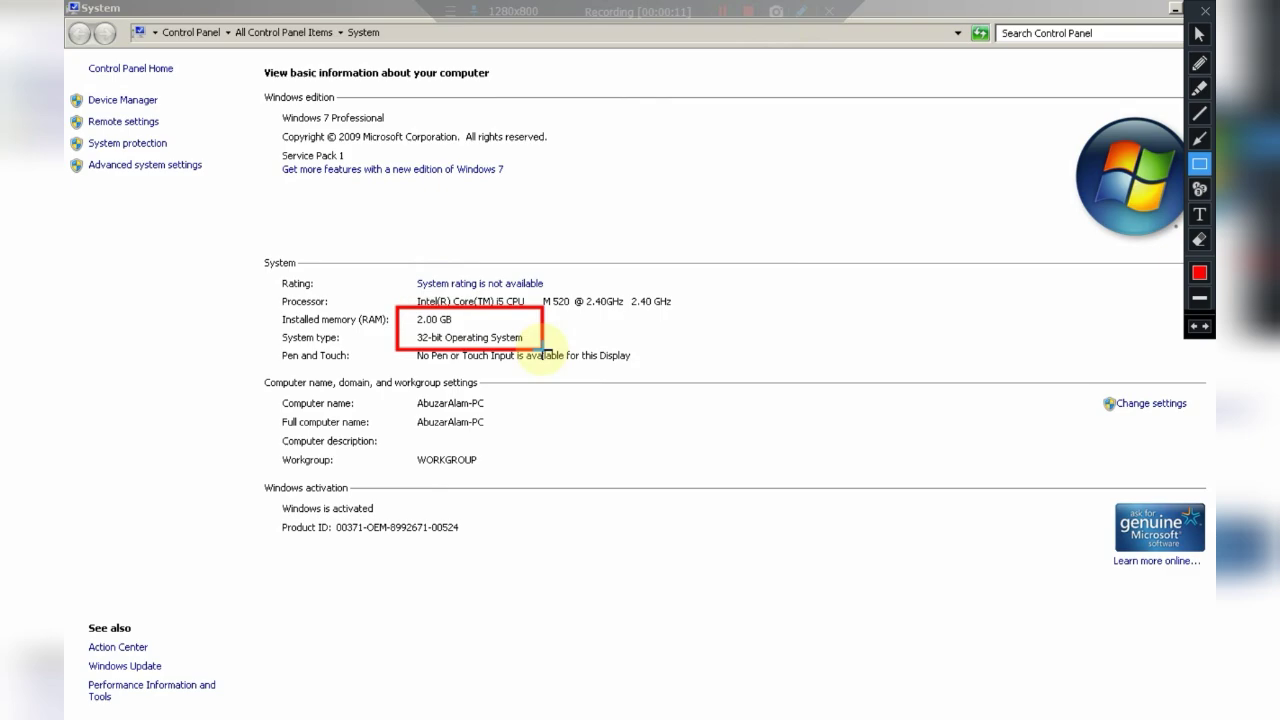
mouse_move(850, 32)
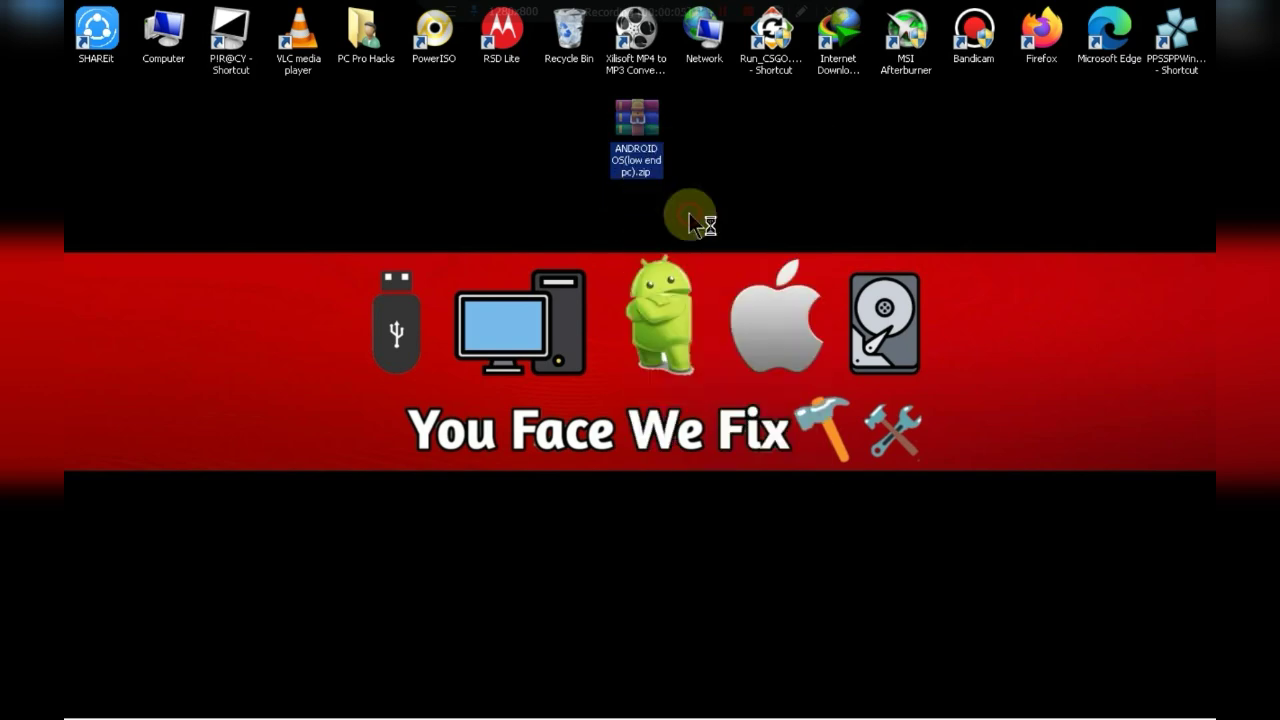
Extract the Android OS zip to a desktop folder and select Remix_OS_for_PC_Installation_Tool inside it
double_click(636, 118)
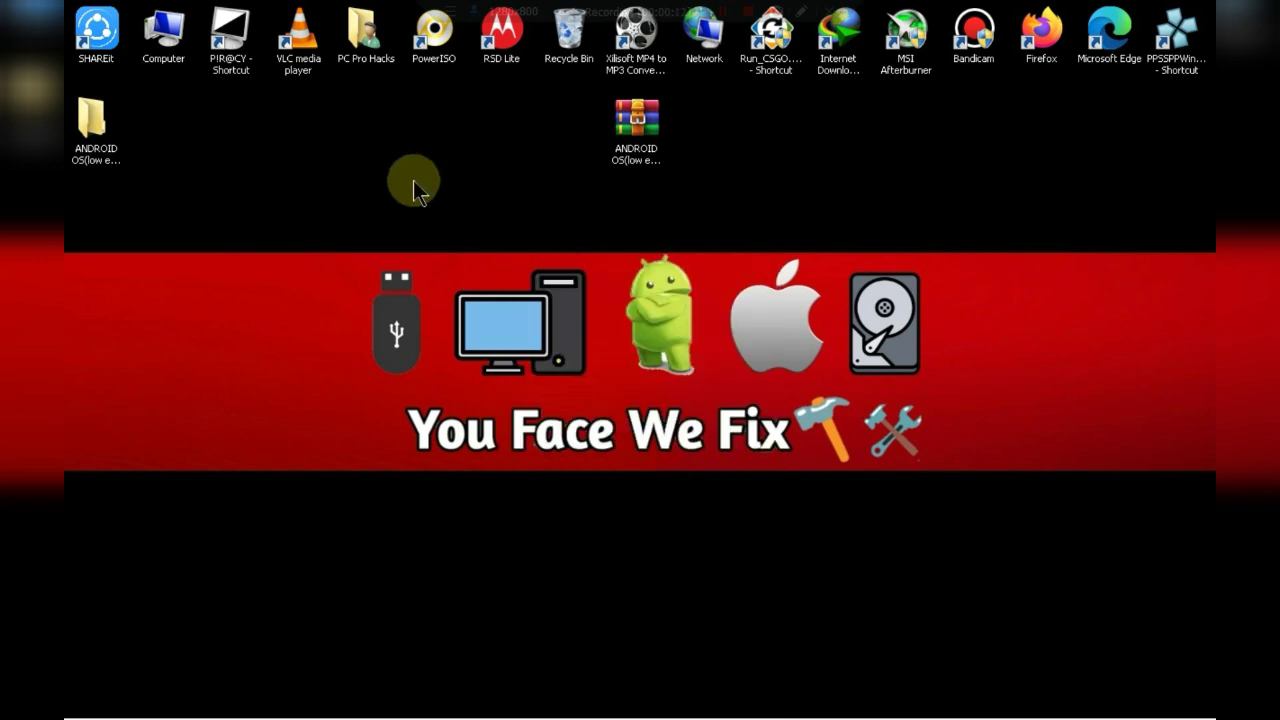
left_click_drag(96, 120, 230, 210)
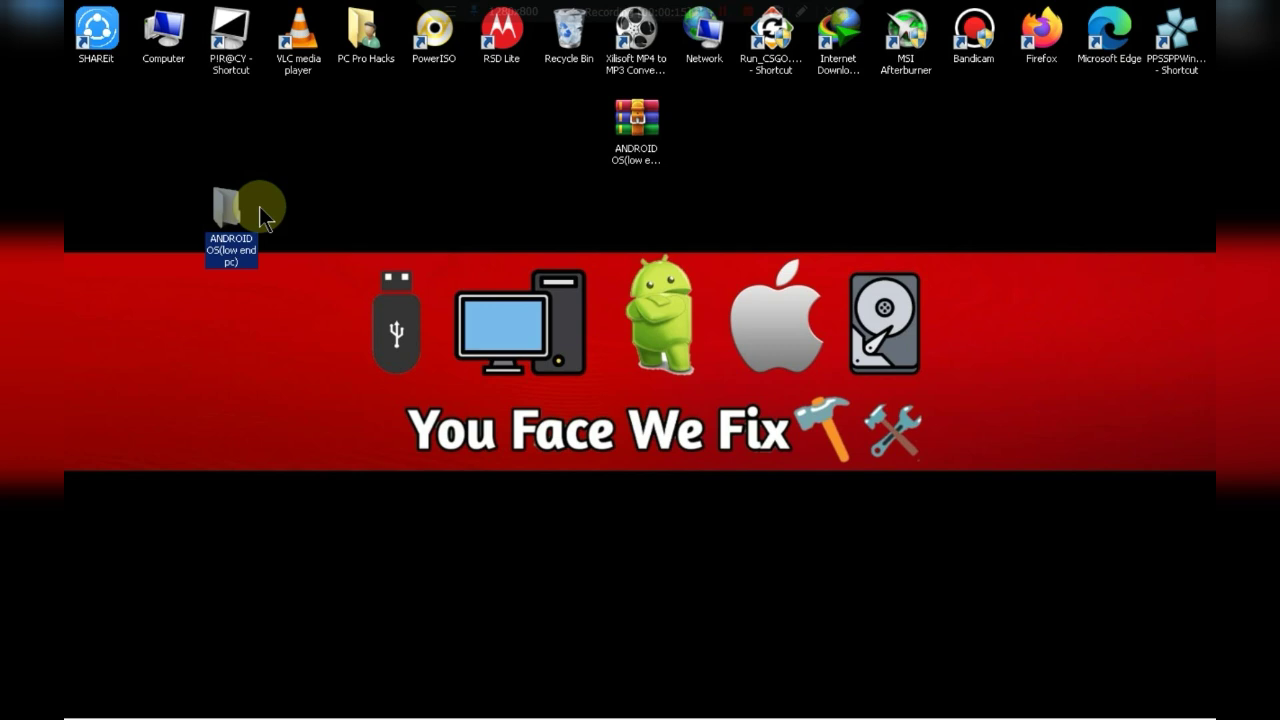
double_click(230, 200)
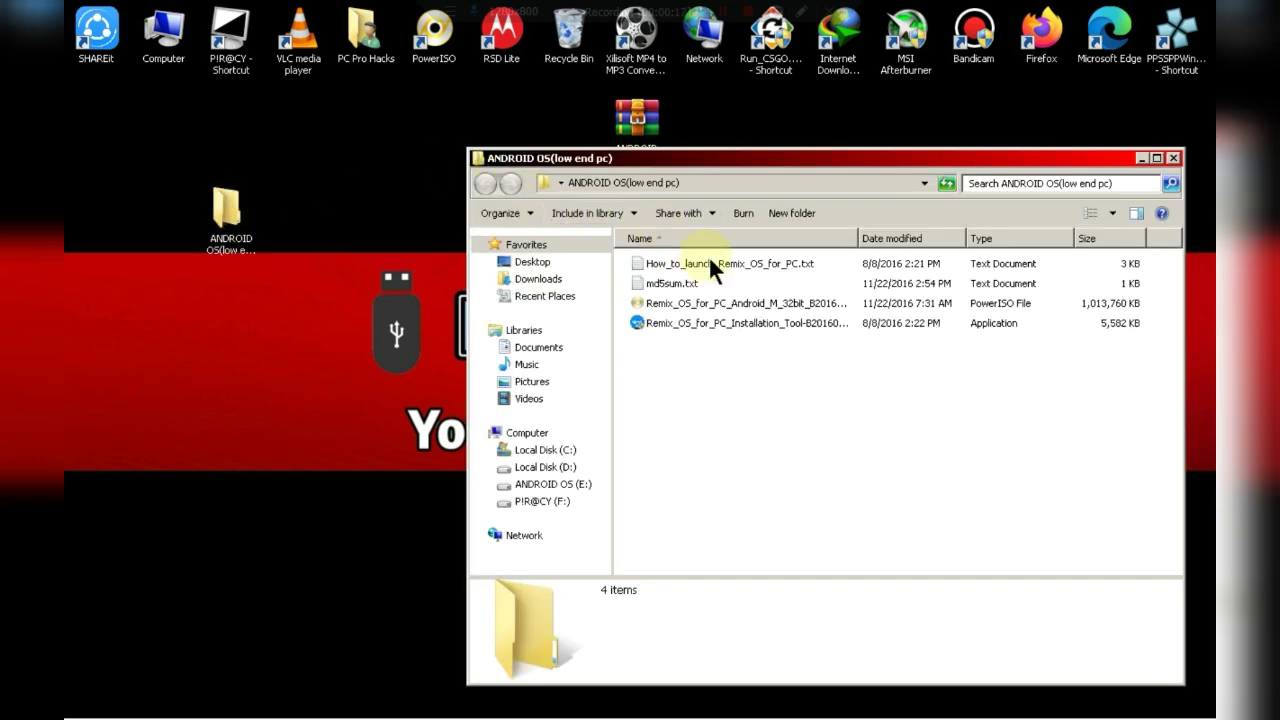
left_click(744, 324)
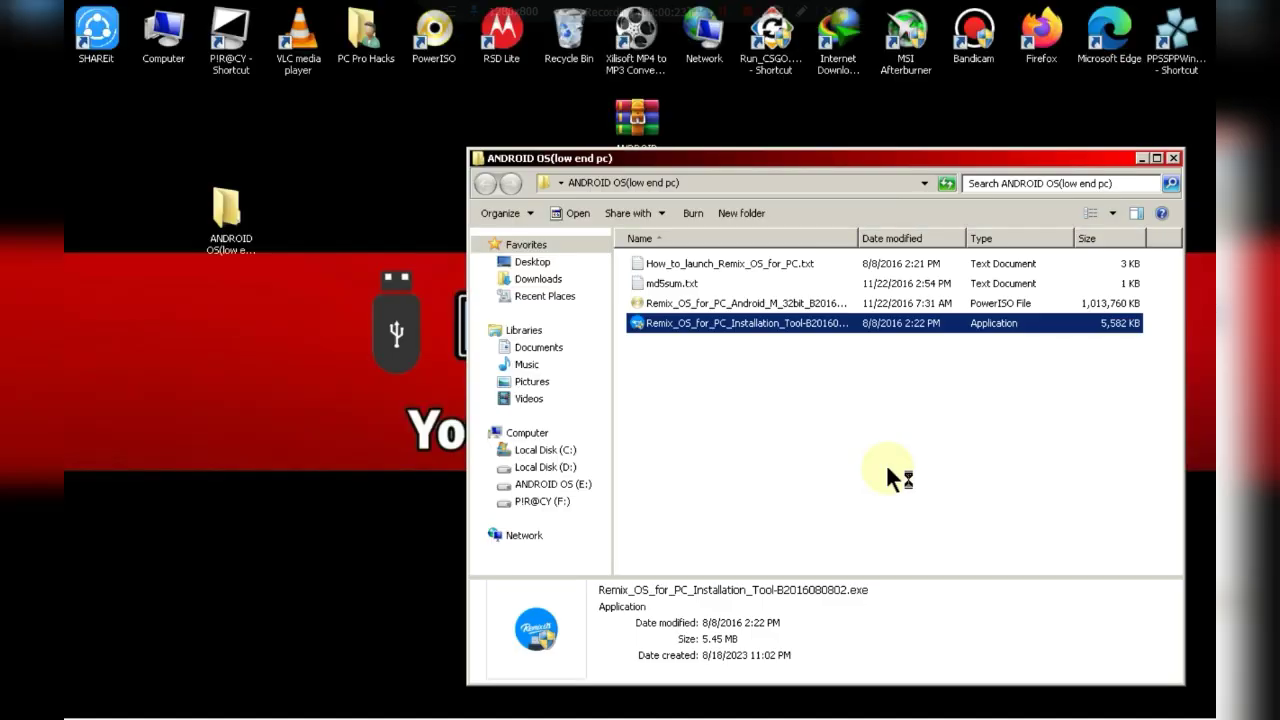
mouse_move(656, 370)
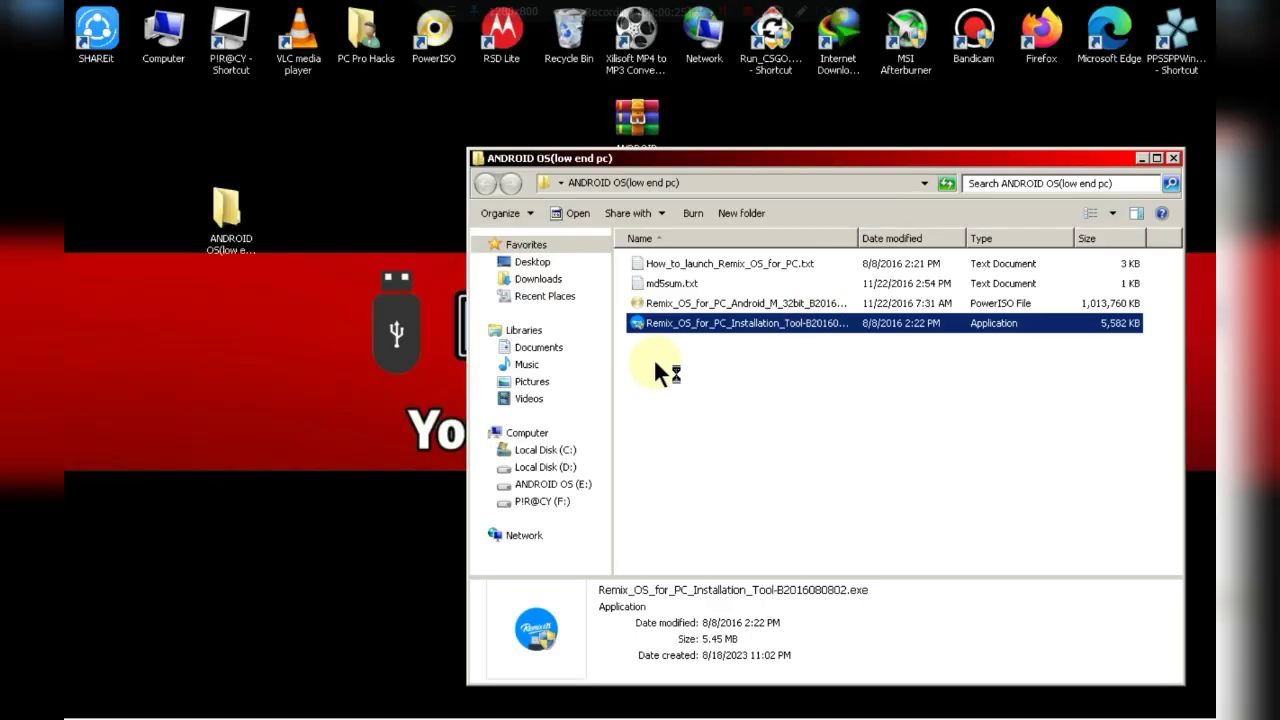
Start the installer and load the Remix OS Android M 32-bit ISO from Desktop > ANDROID OS(low end pc)
double_click(744, 324)
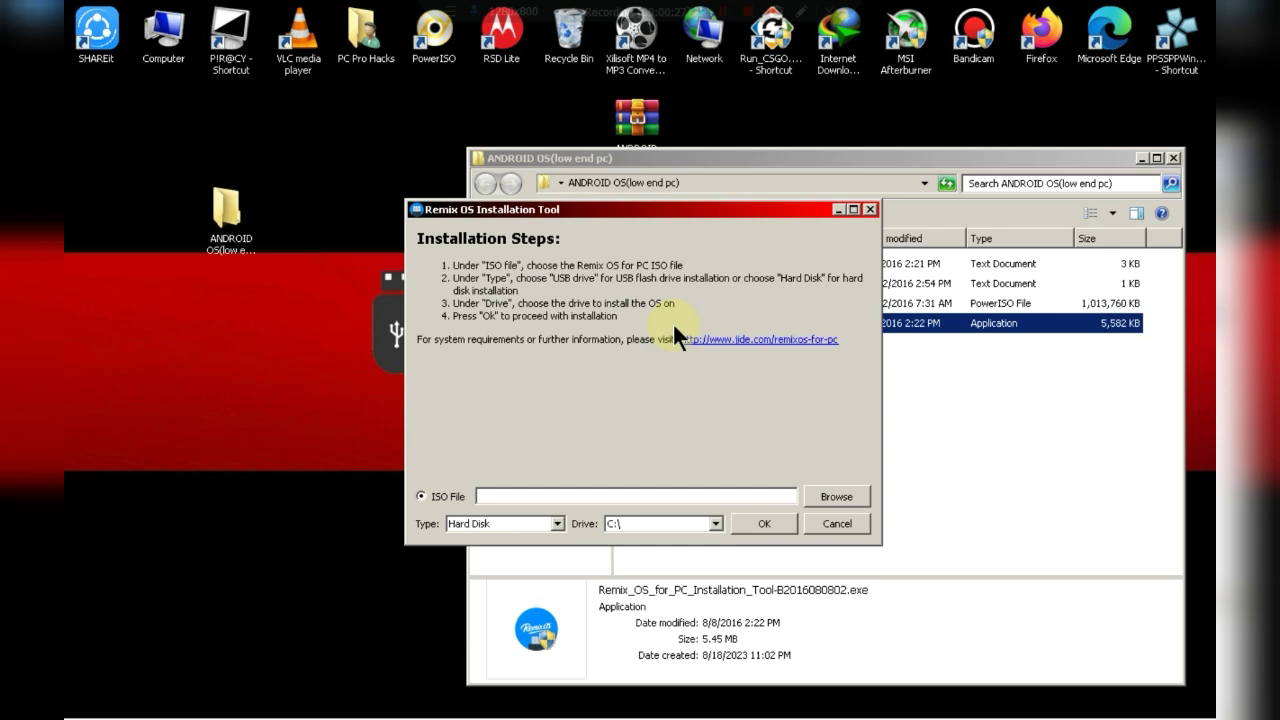
mouse_move(698, 432)
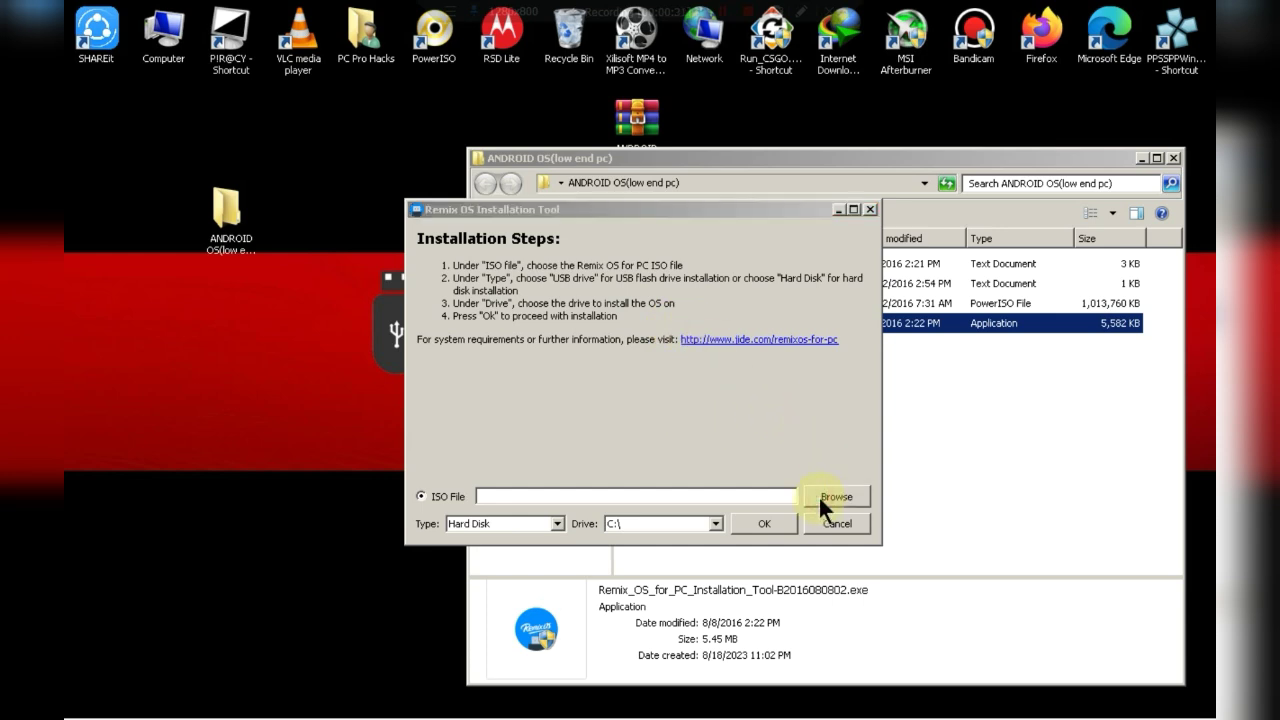
left_click(836, 496)
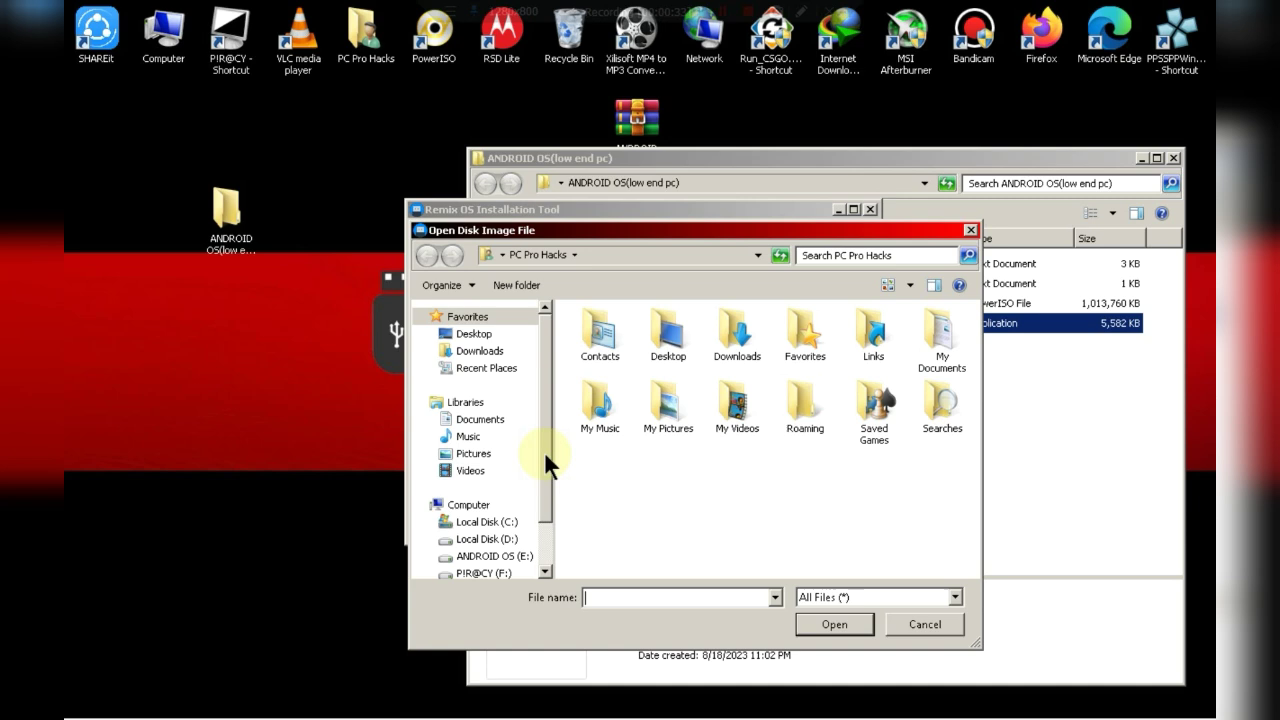
left_click(472, 332)
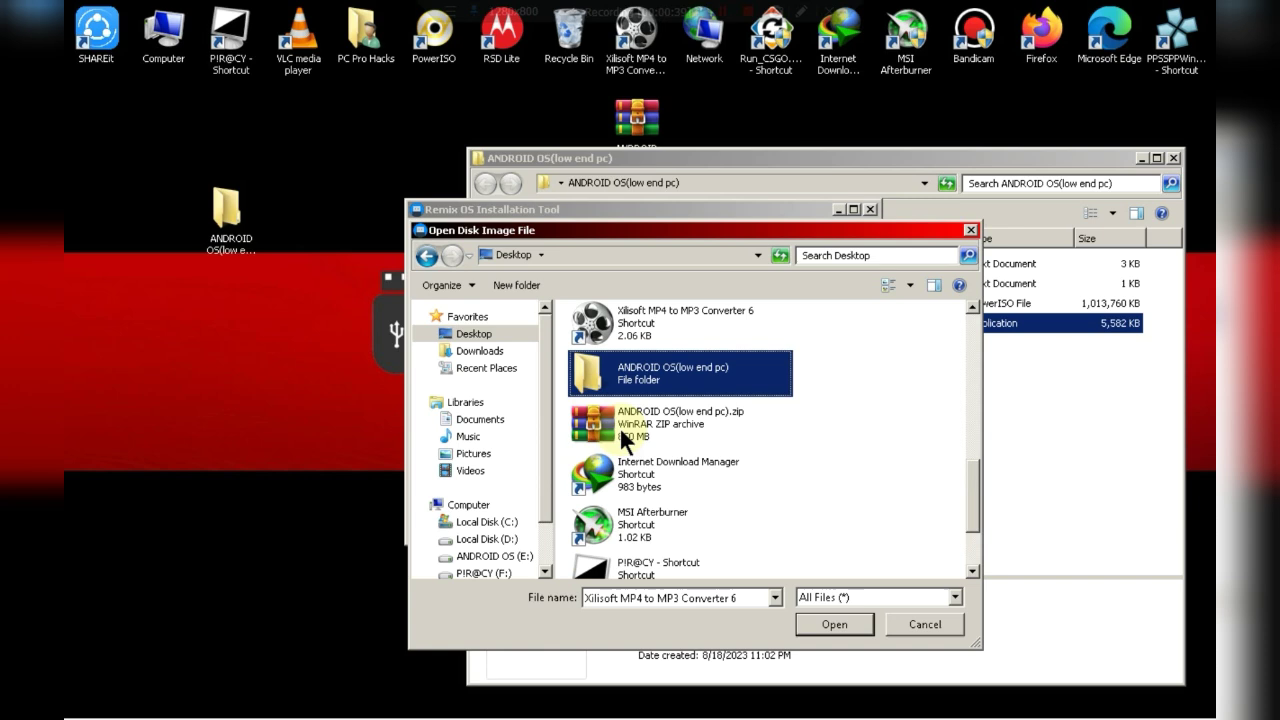
double_click(680, 374)
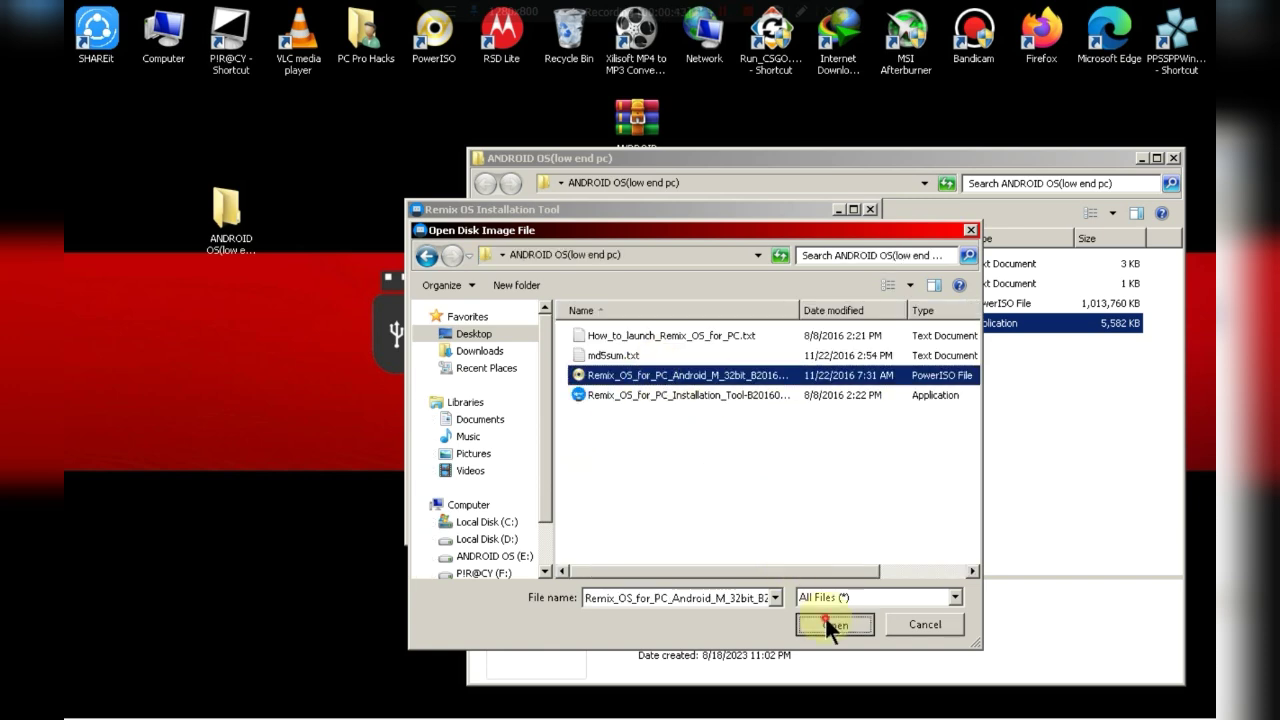
left_click(834, 624)
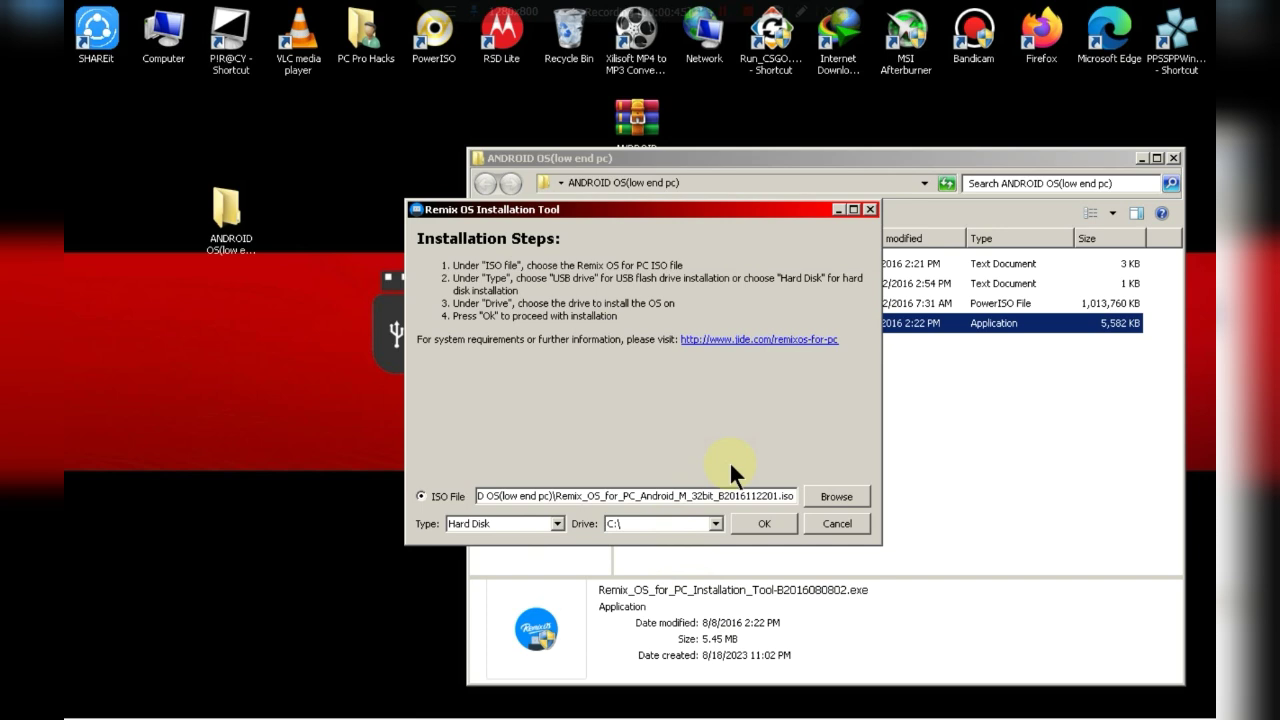
mouse_move(704, 476)
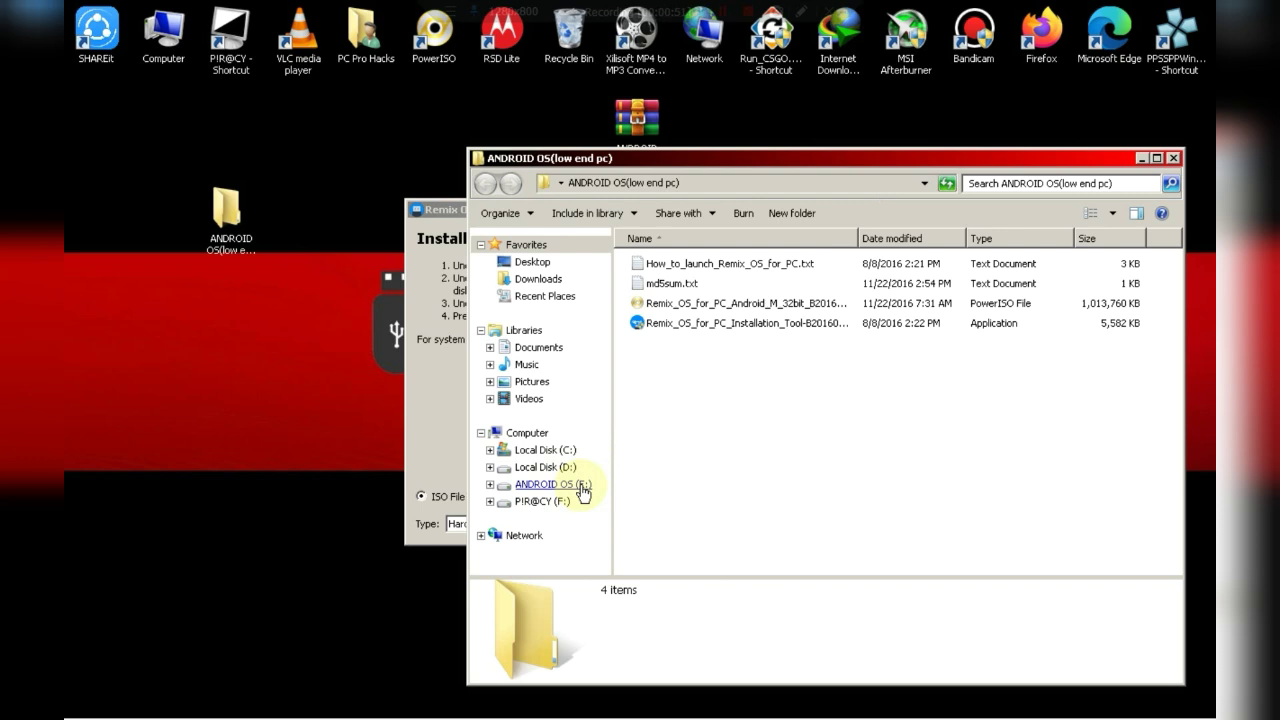
mouse_move(464, 444)
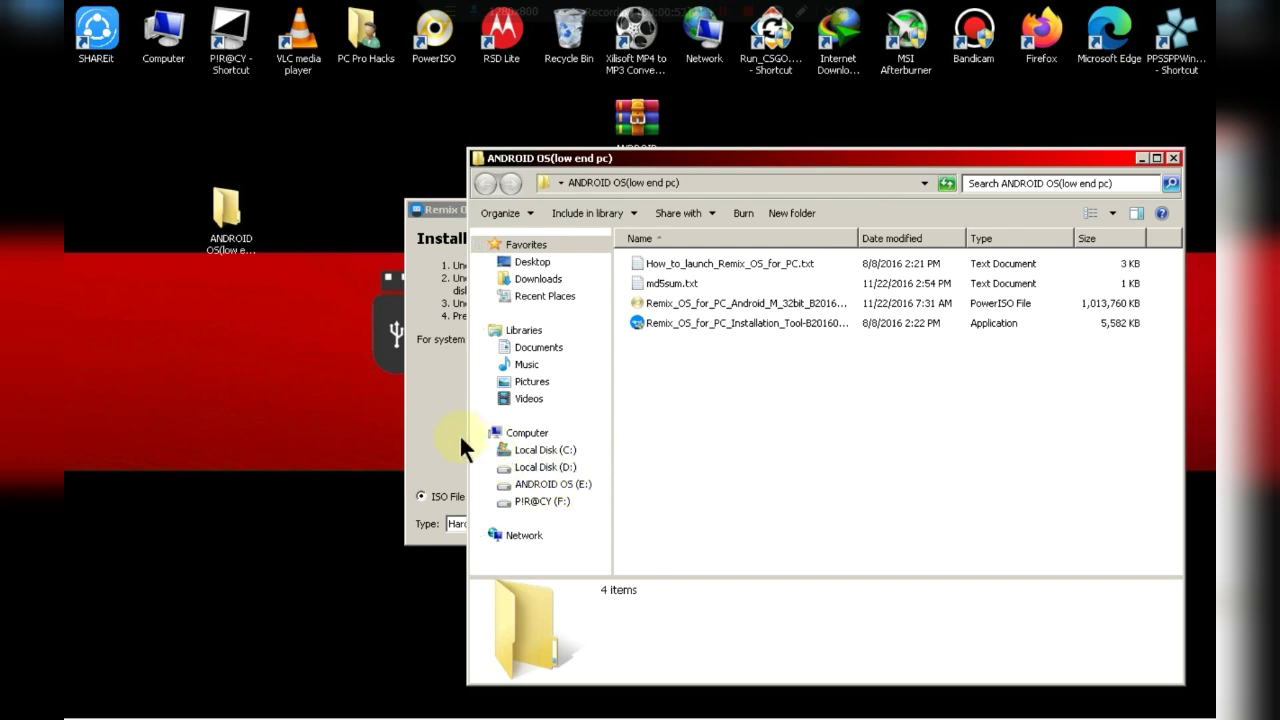
Choose drive E:\ as the target and run the hard-disk installation to completion
left_click(714, 524)
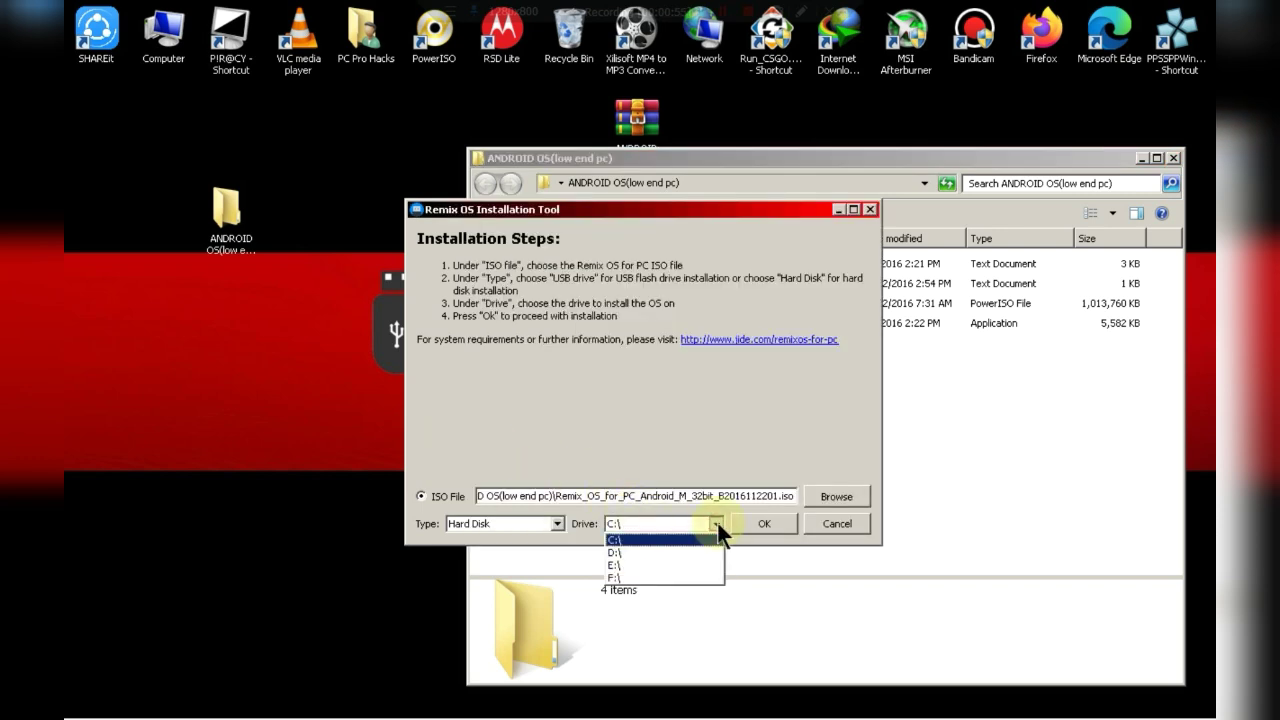
left_click(614, 564)
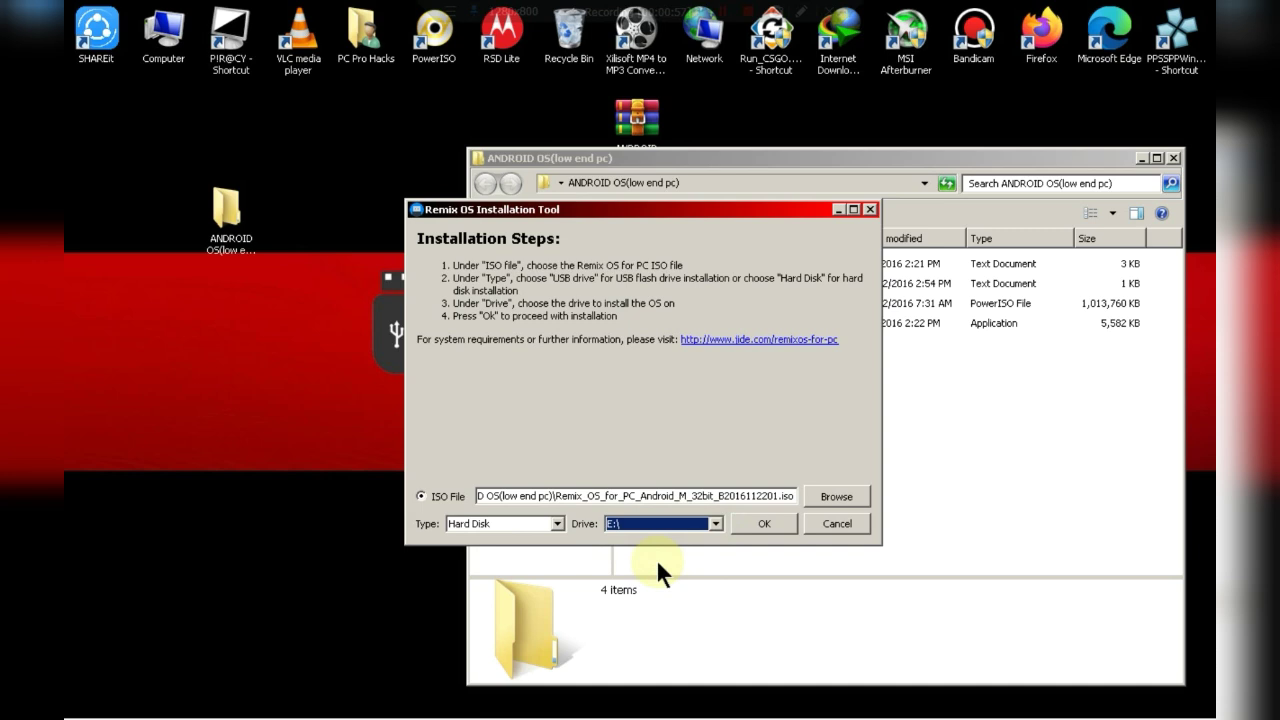
left_click(764, 524)
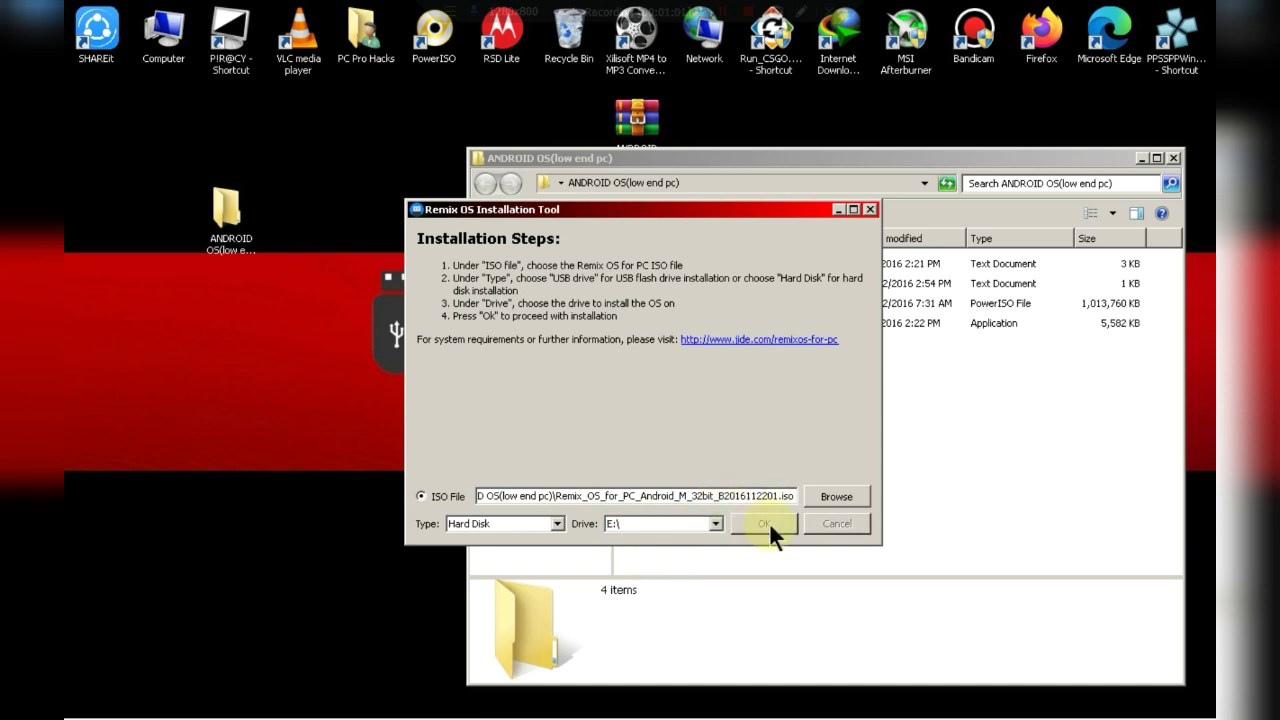
left_click(764, 524)
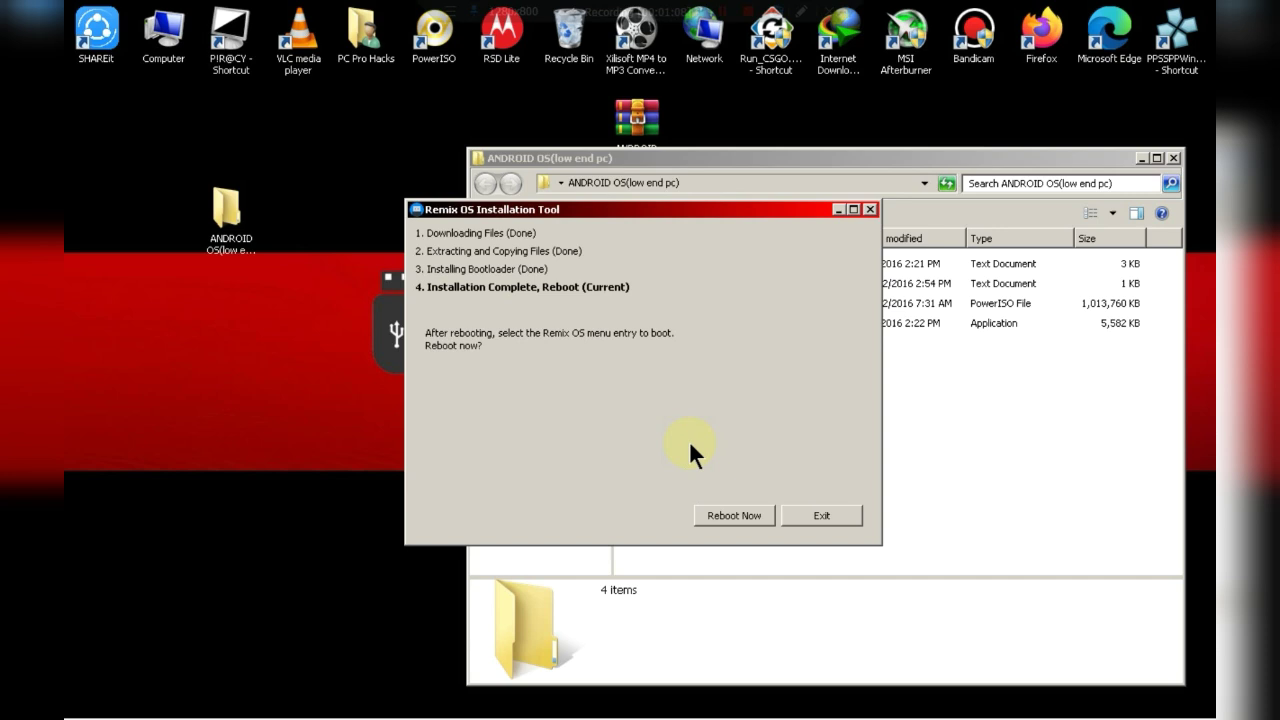
mouse_move(690, 516)
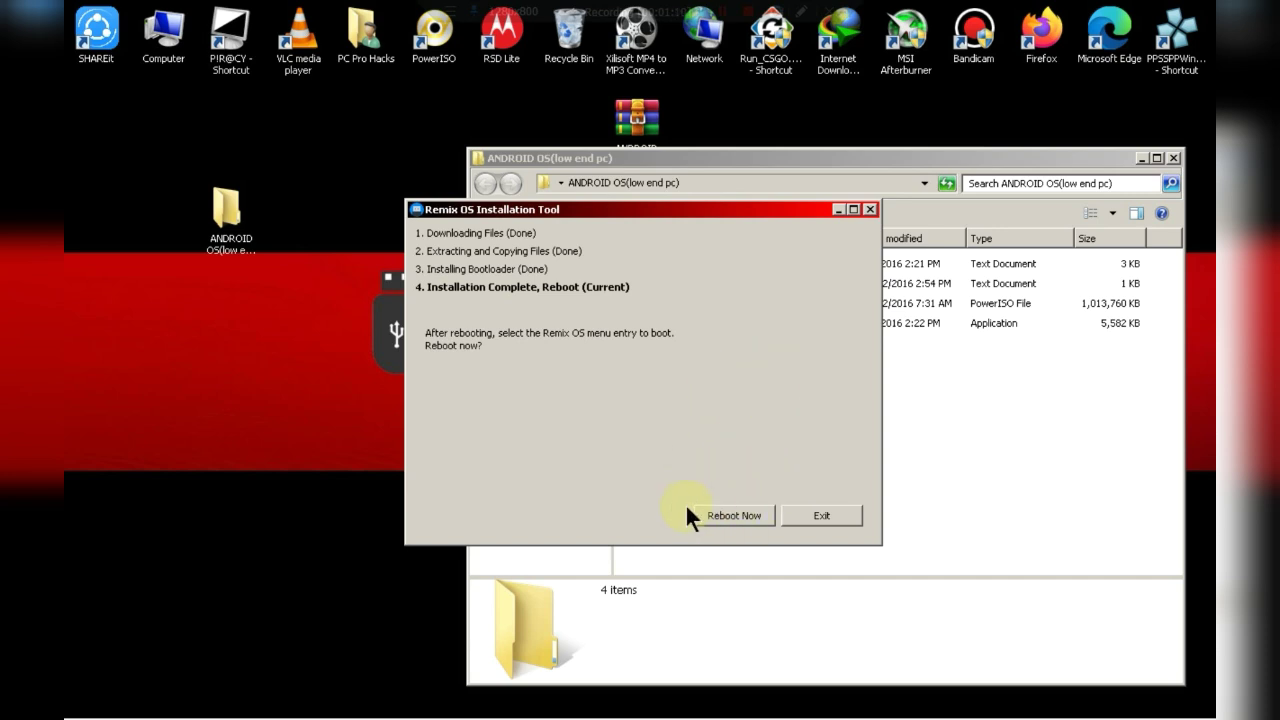
mouse_move(716, 390)
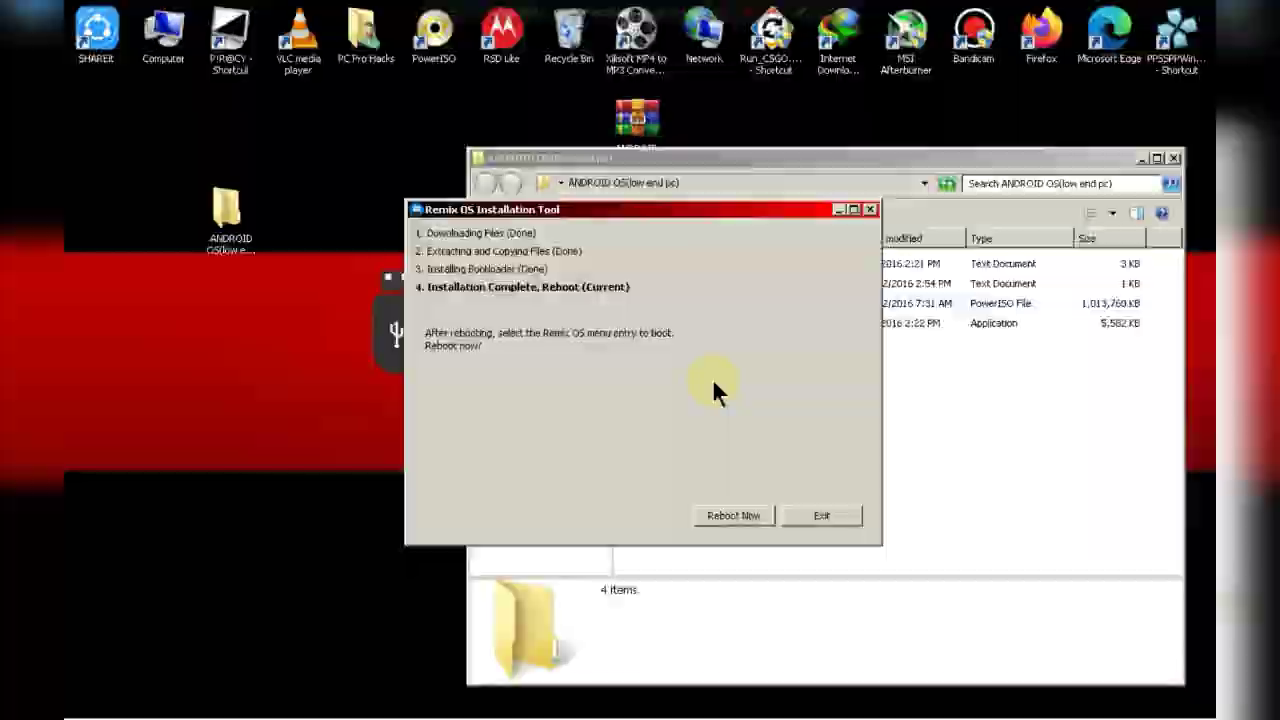
Reboot the computer from the Installation Complete screen
left_click(732, 516)
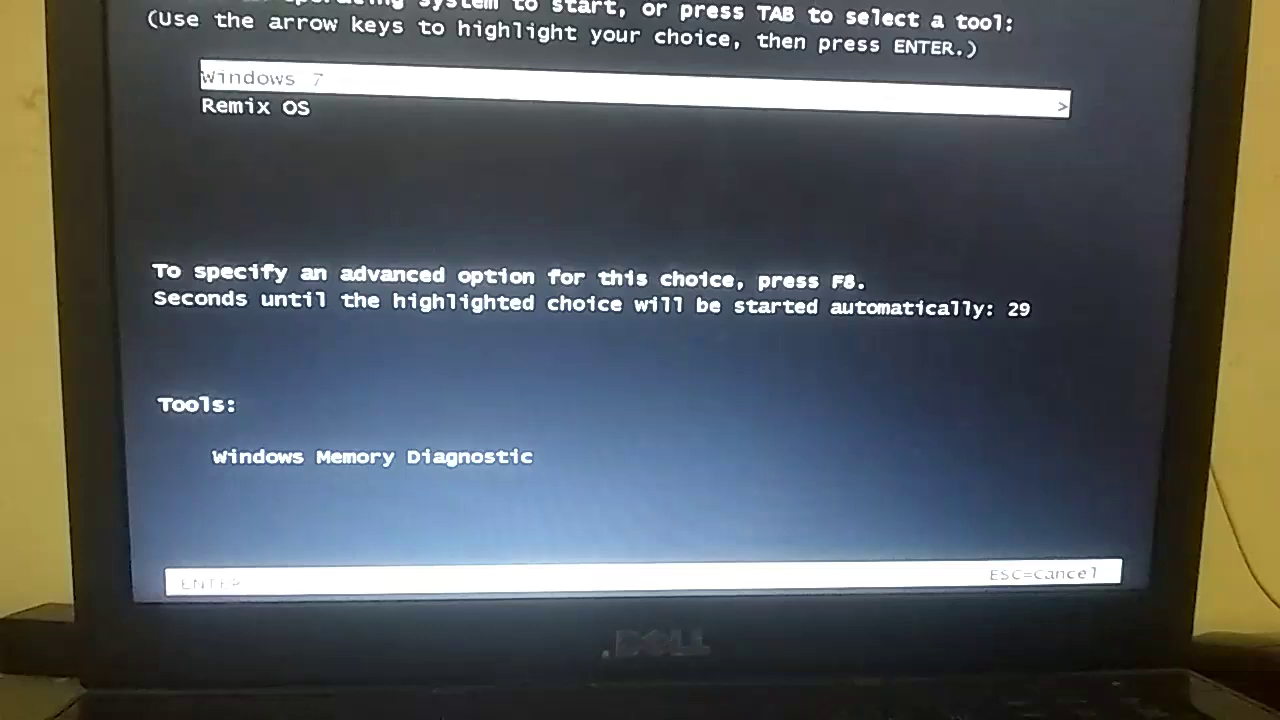
Highlight Remix OS instead of Windows 7 in the boot menu
key("down")
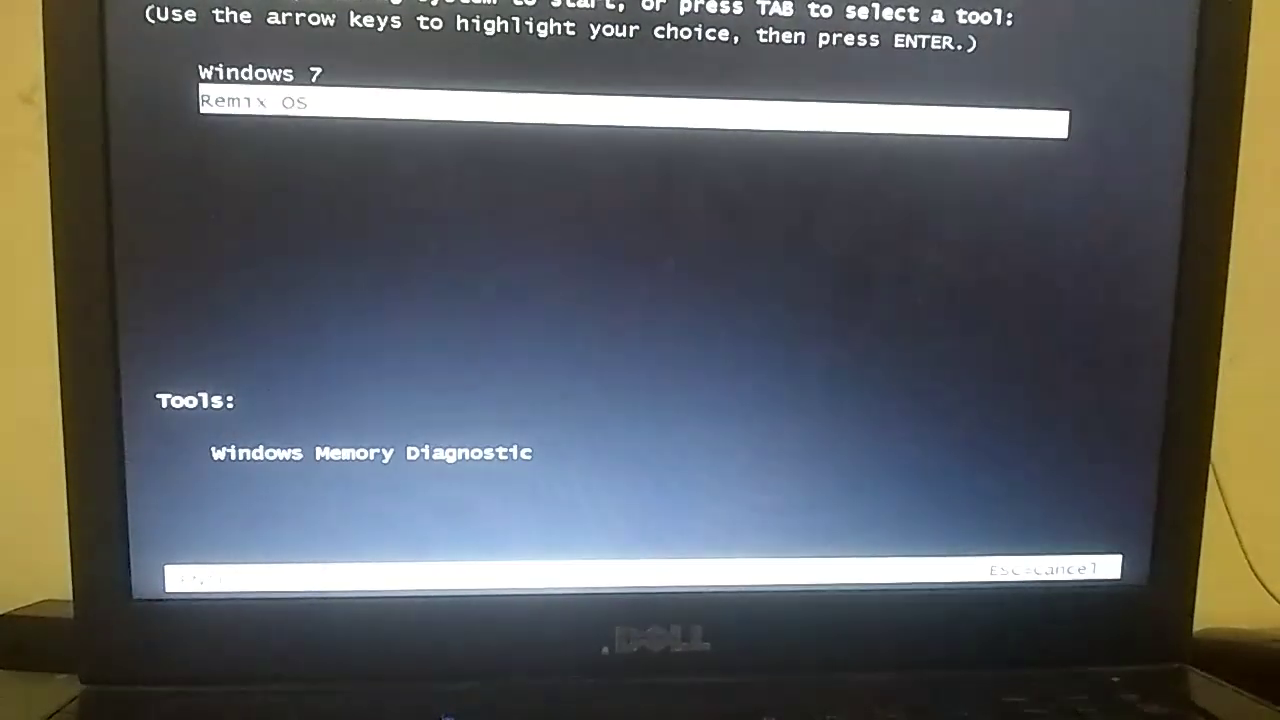